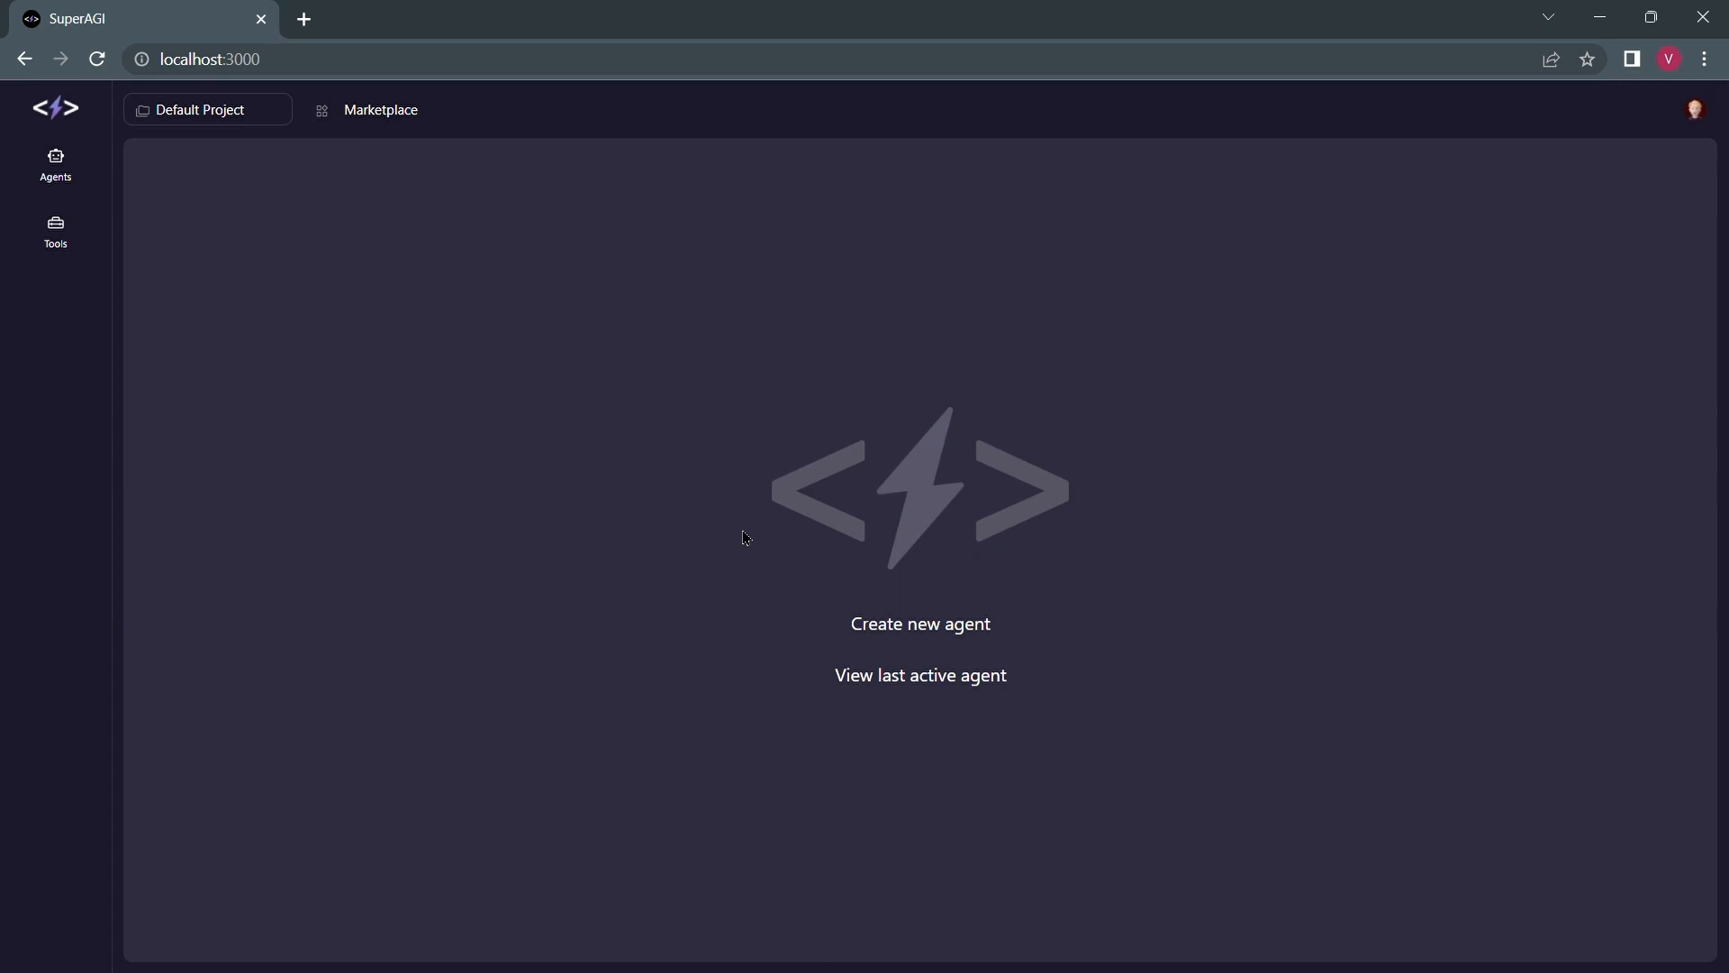
Show the Agents list with Email AGI, Jarvis 1 and Friday
left_click(55, 164)
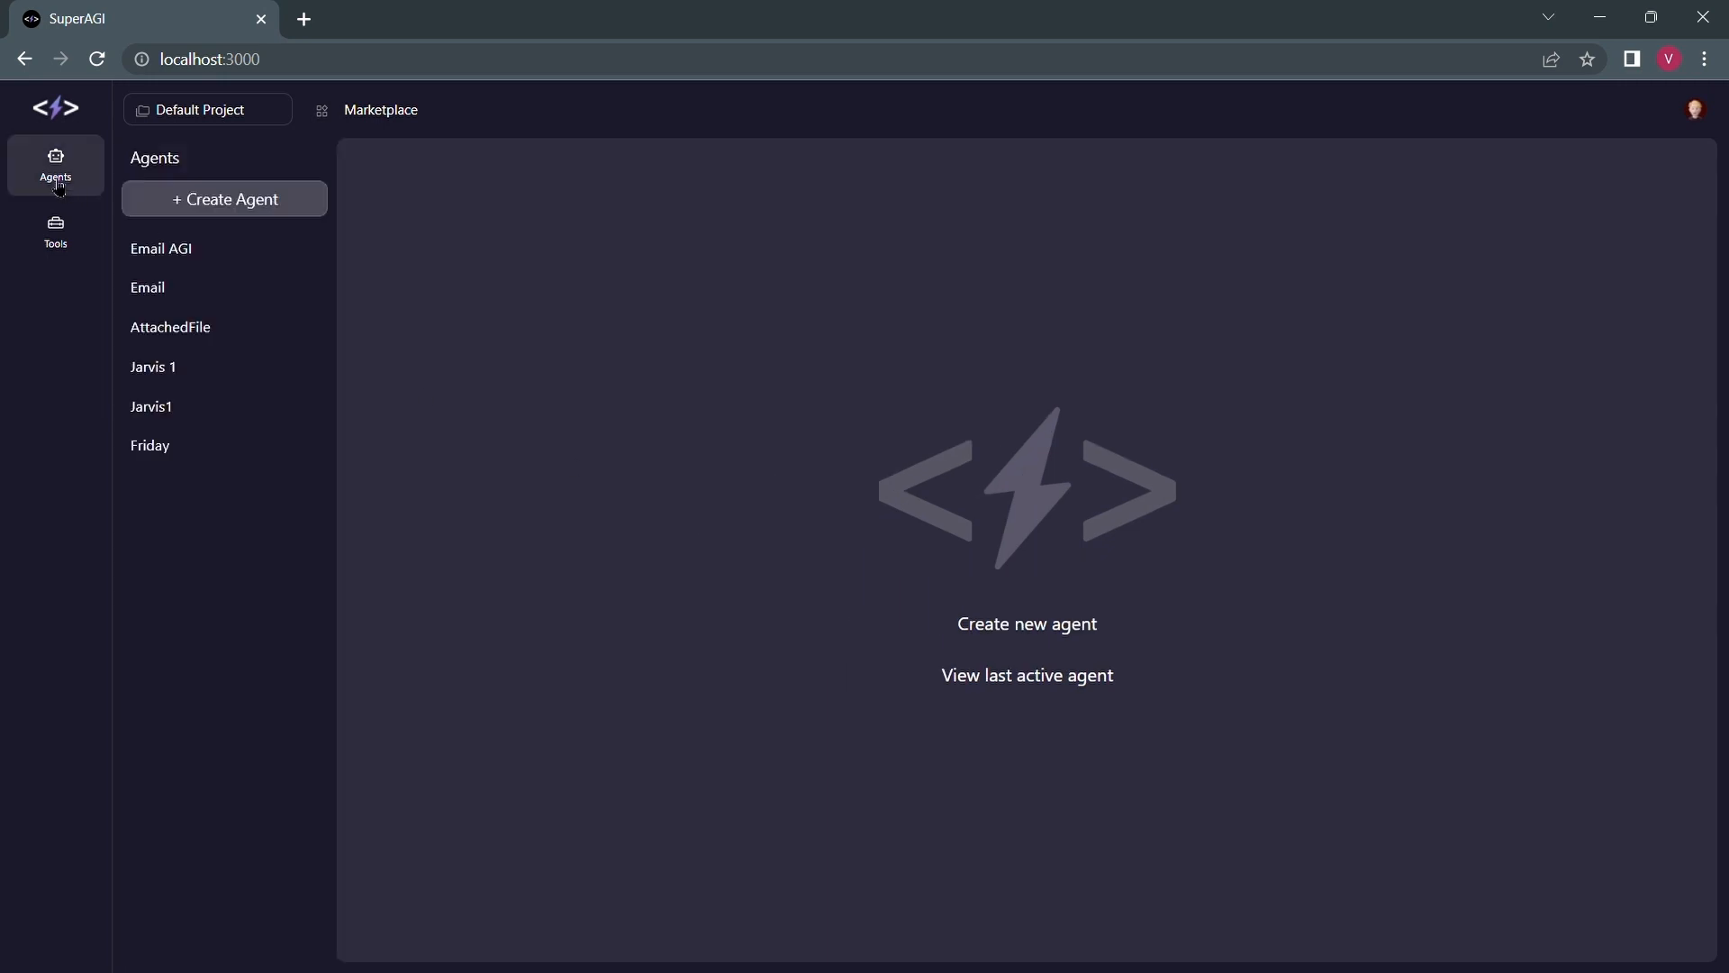
Start a new agent named FRIDAY2 described as 'Does research on a specific topic and'
left_click(224, 200)
type("FRIDAY2")
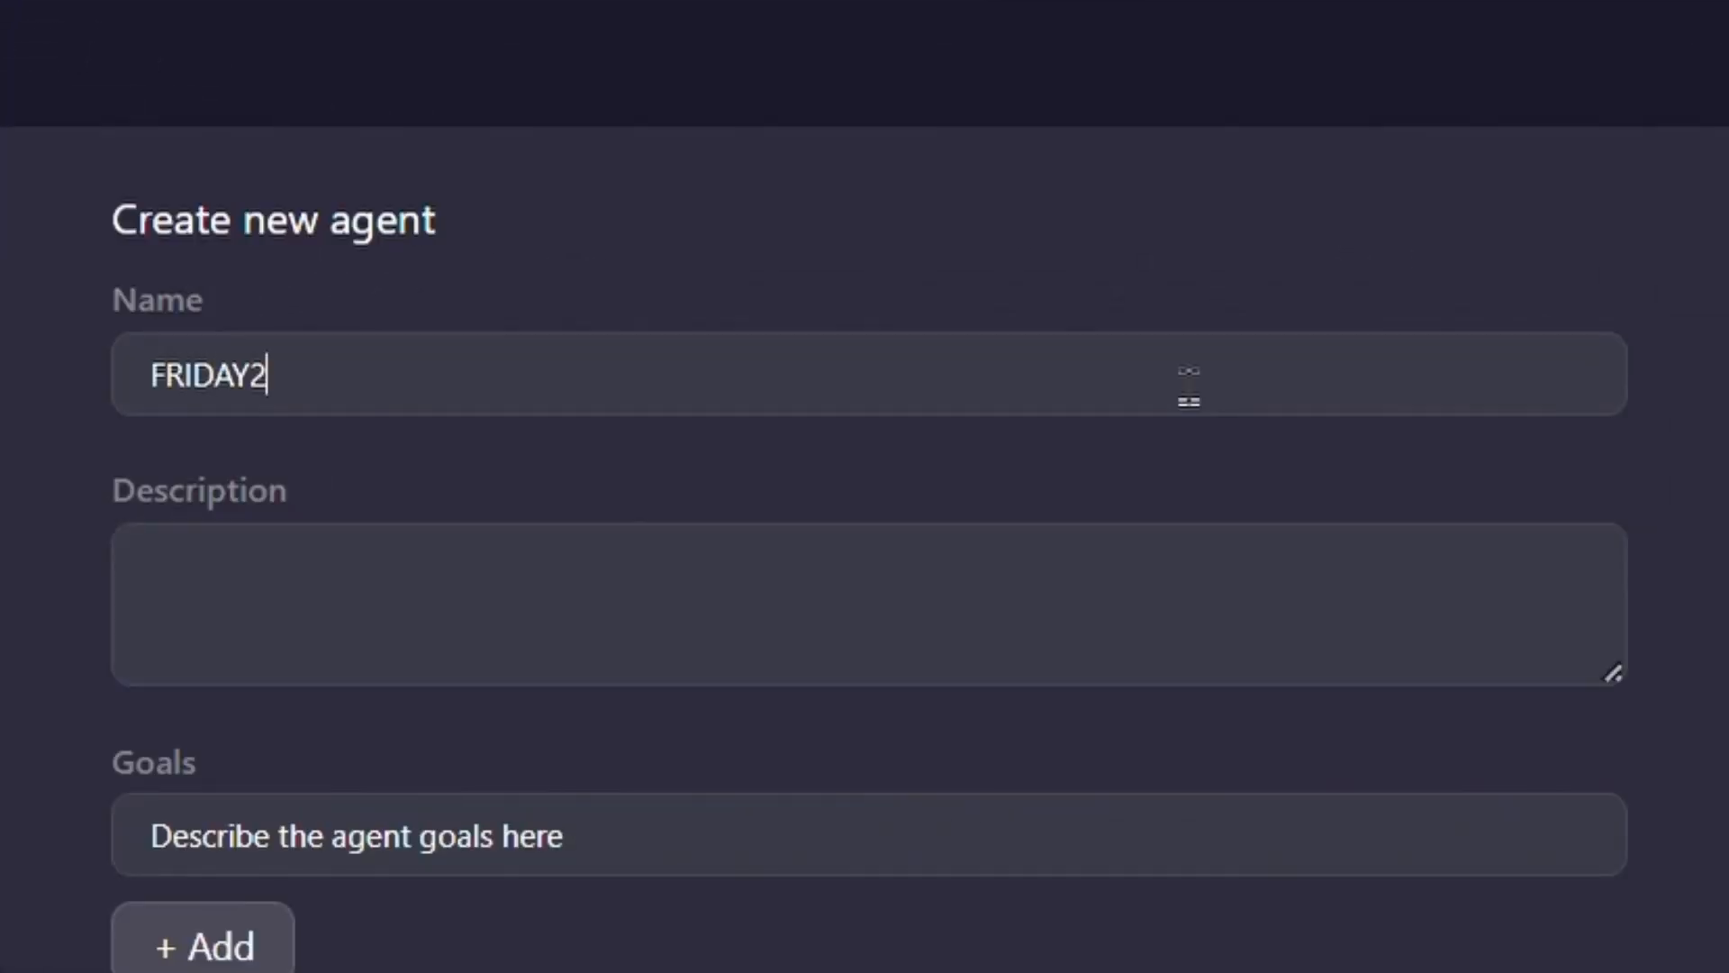
type("Does research")
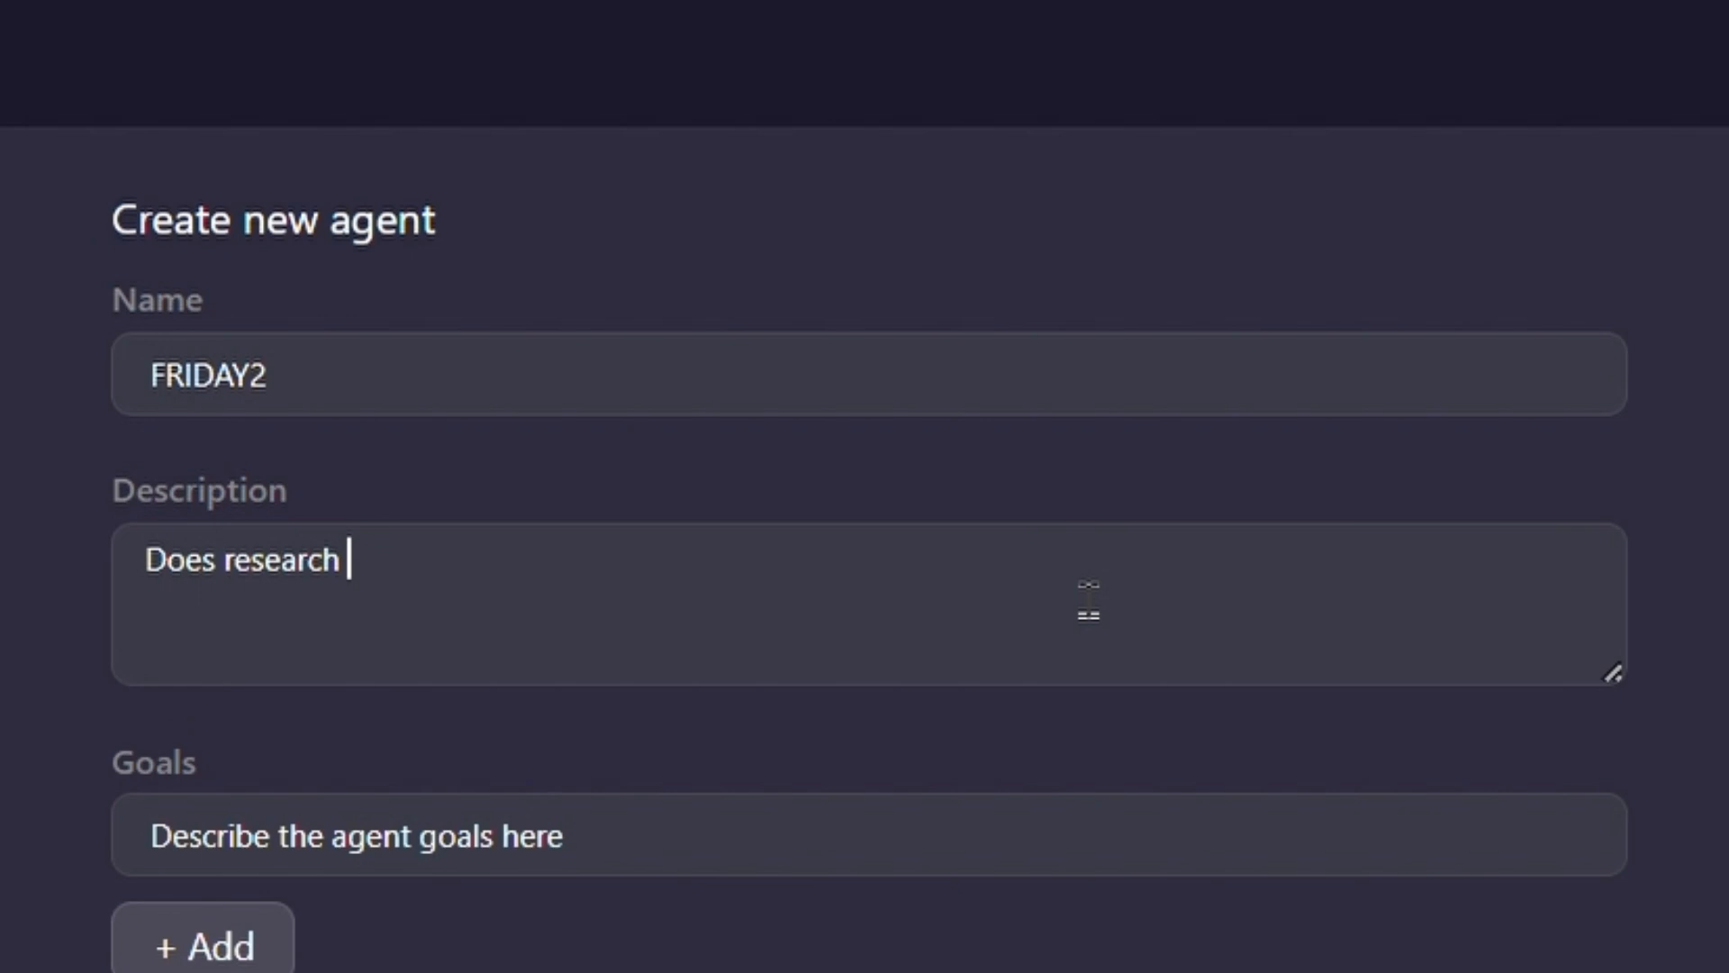
type("on a specific topic and sends an email to the team")
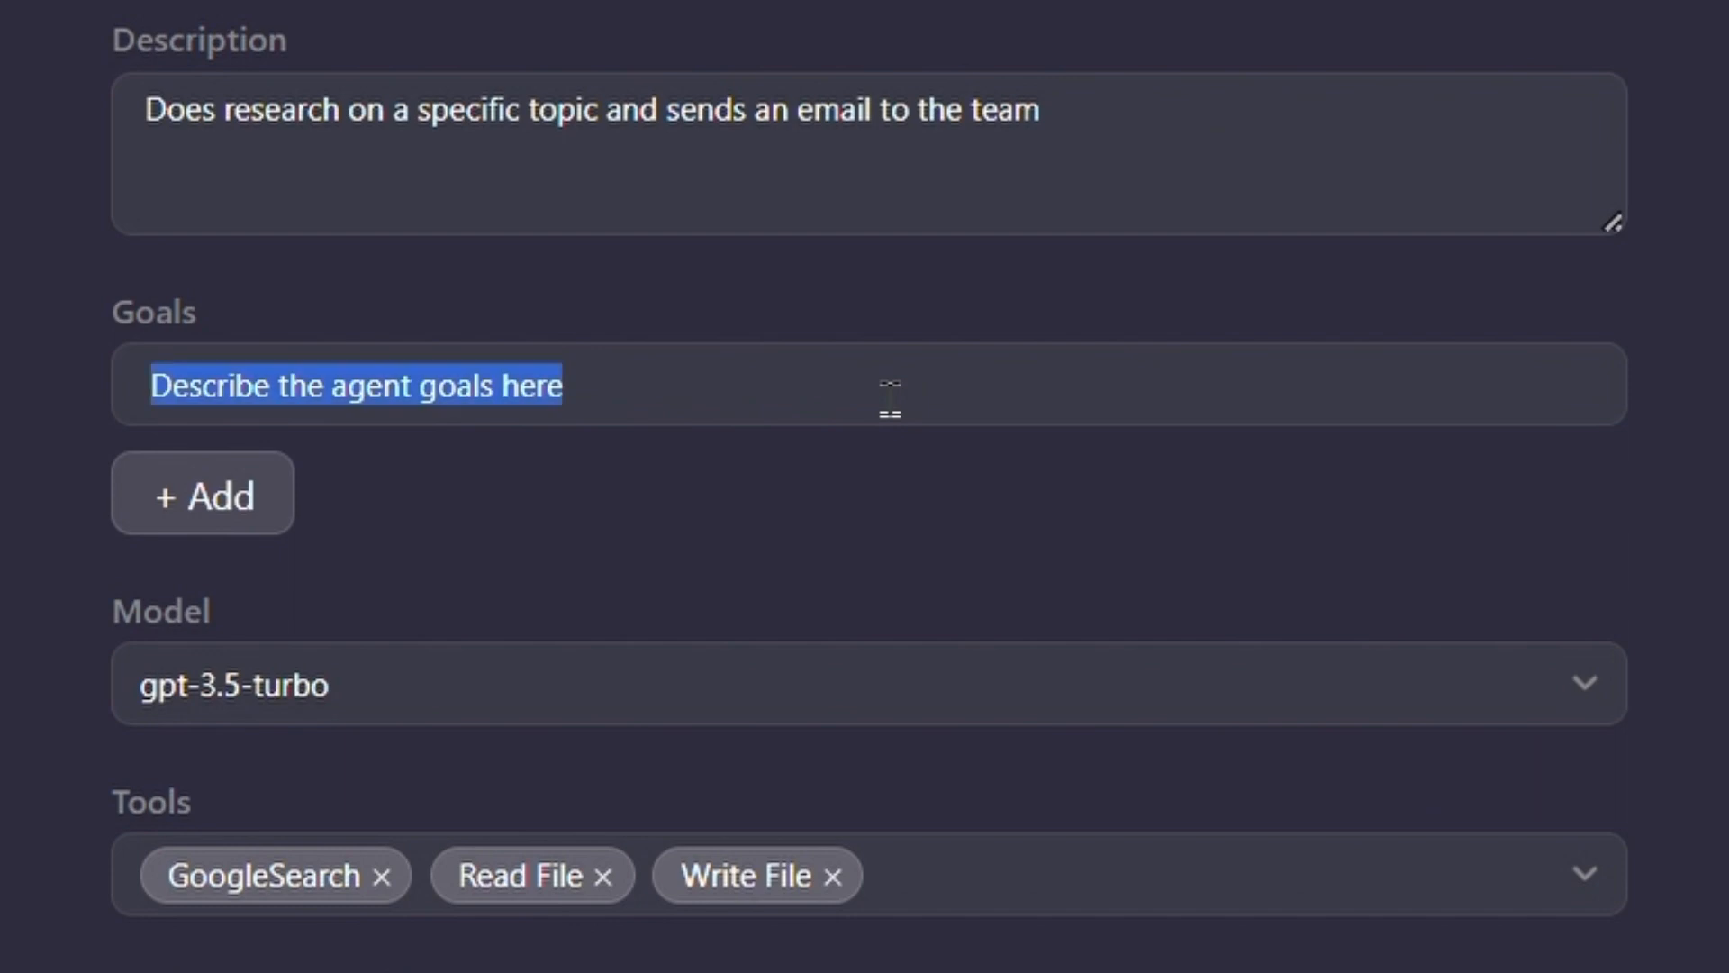
Add goals: research latest AI trends, send a summary in email, include a link
type("Do a research about latest")
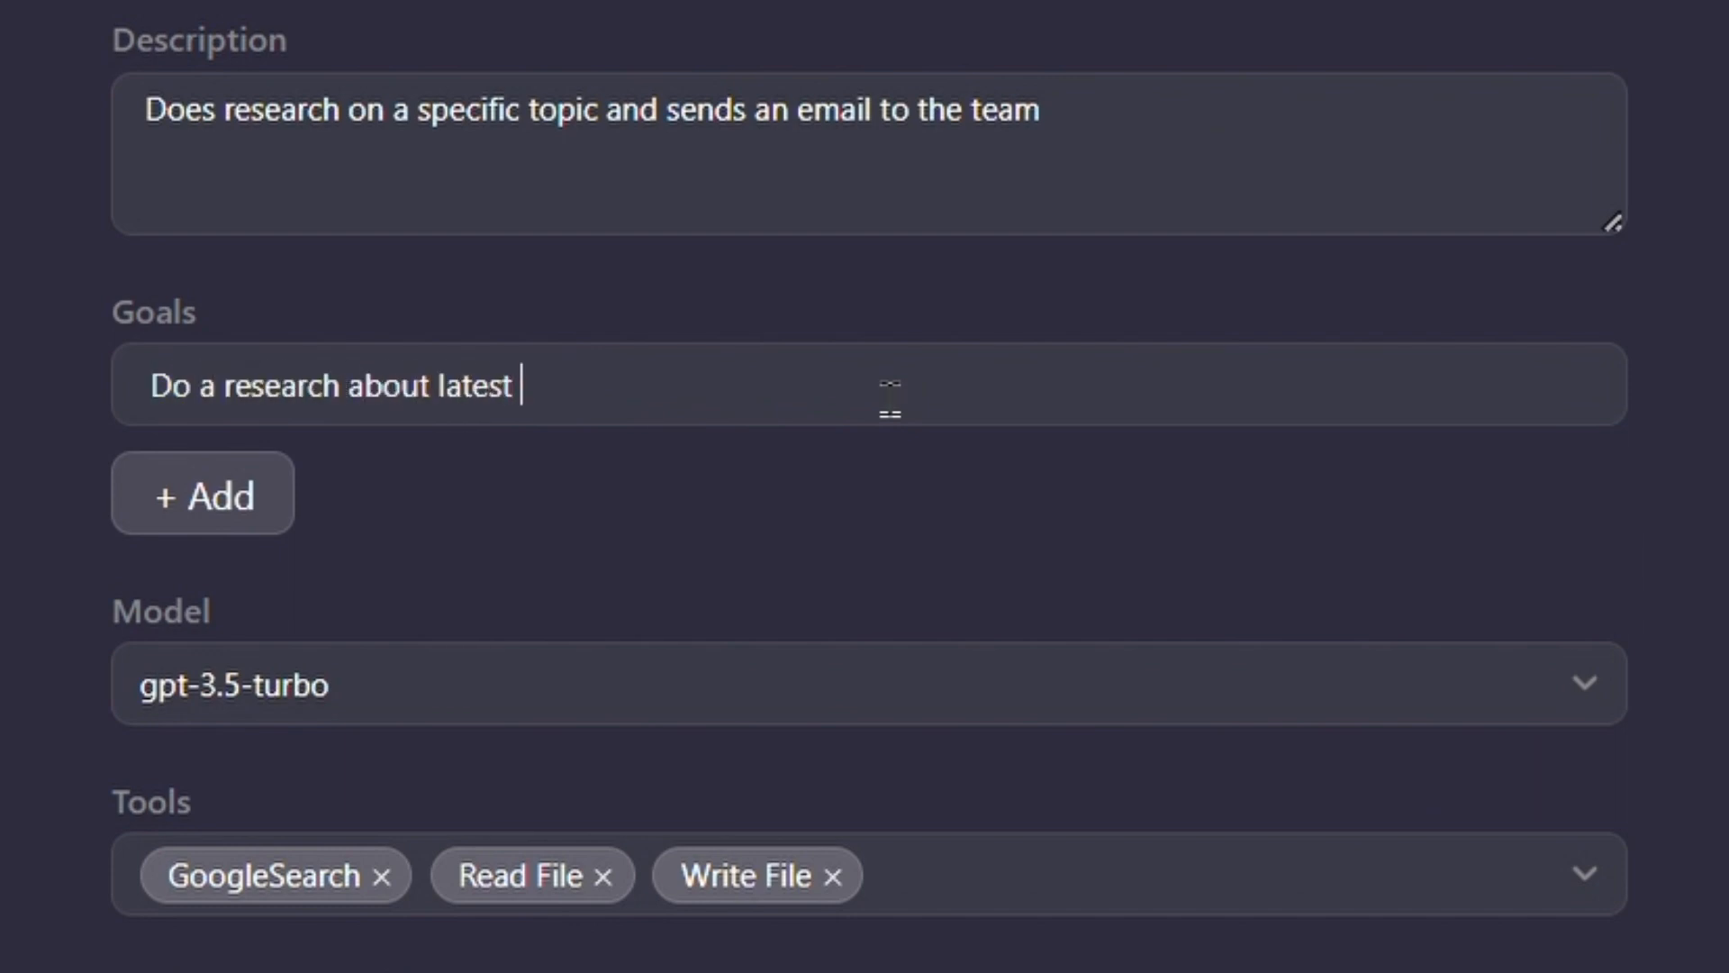
type("trends in artificial intell")
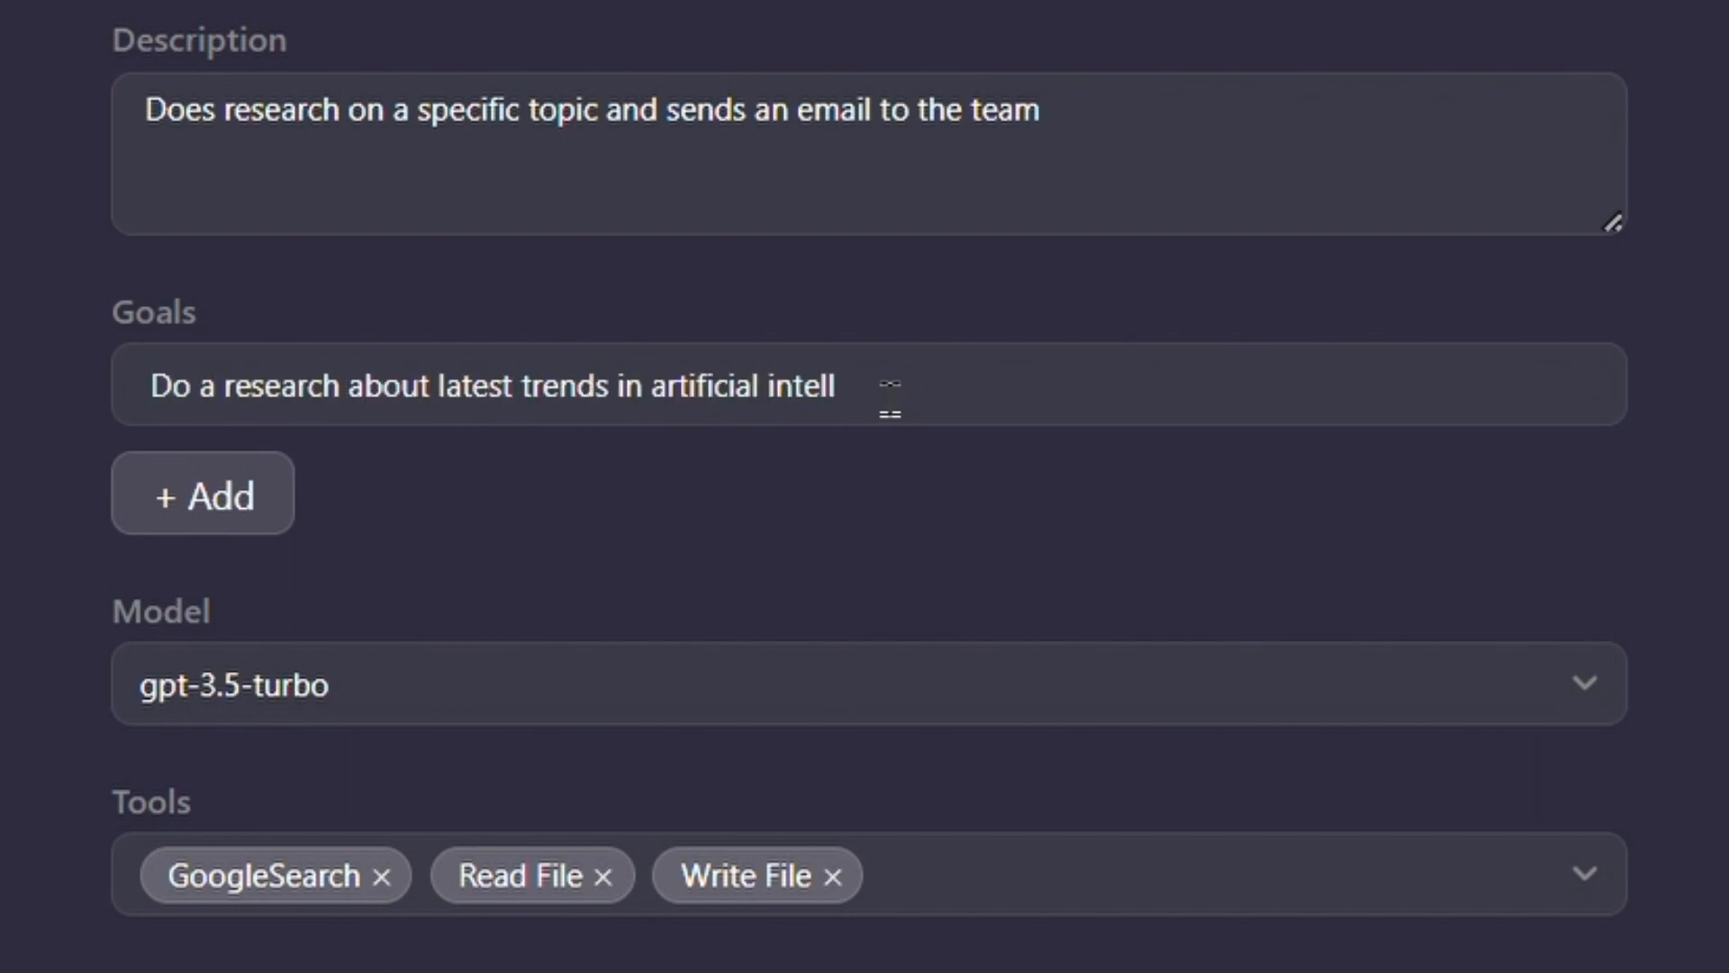
left_click(202, 493)
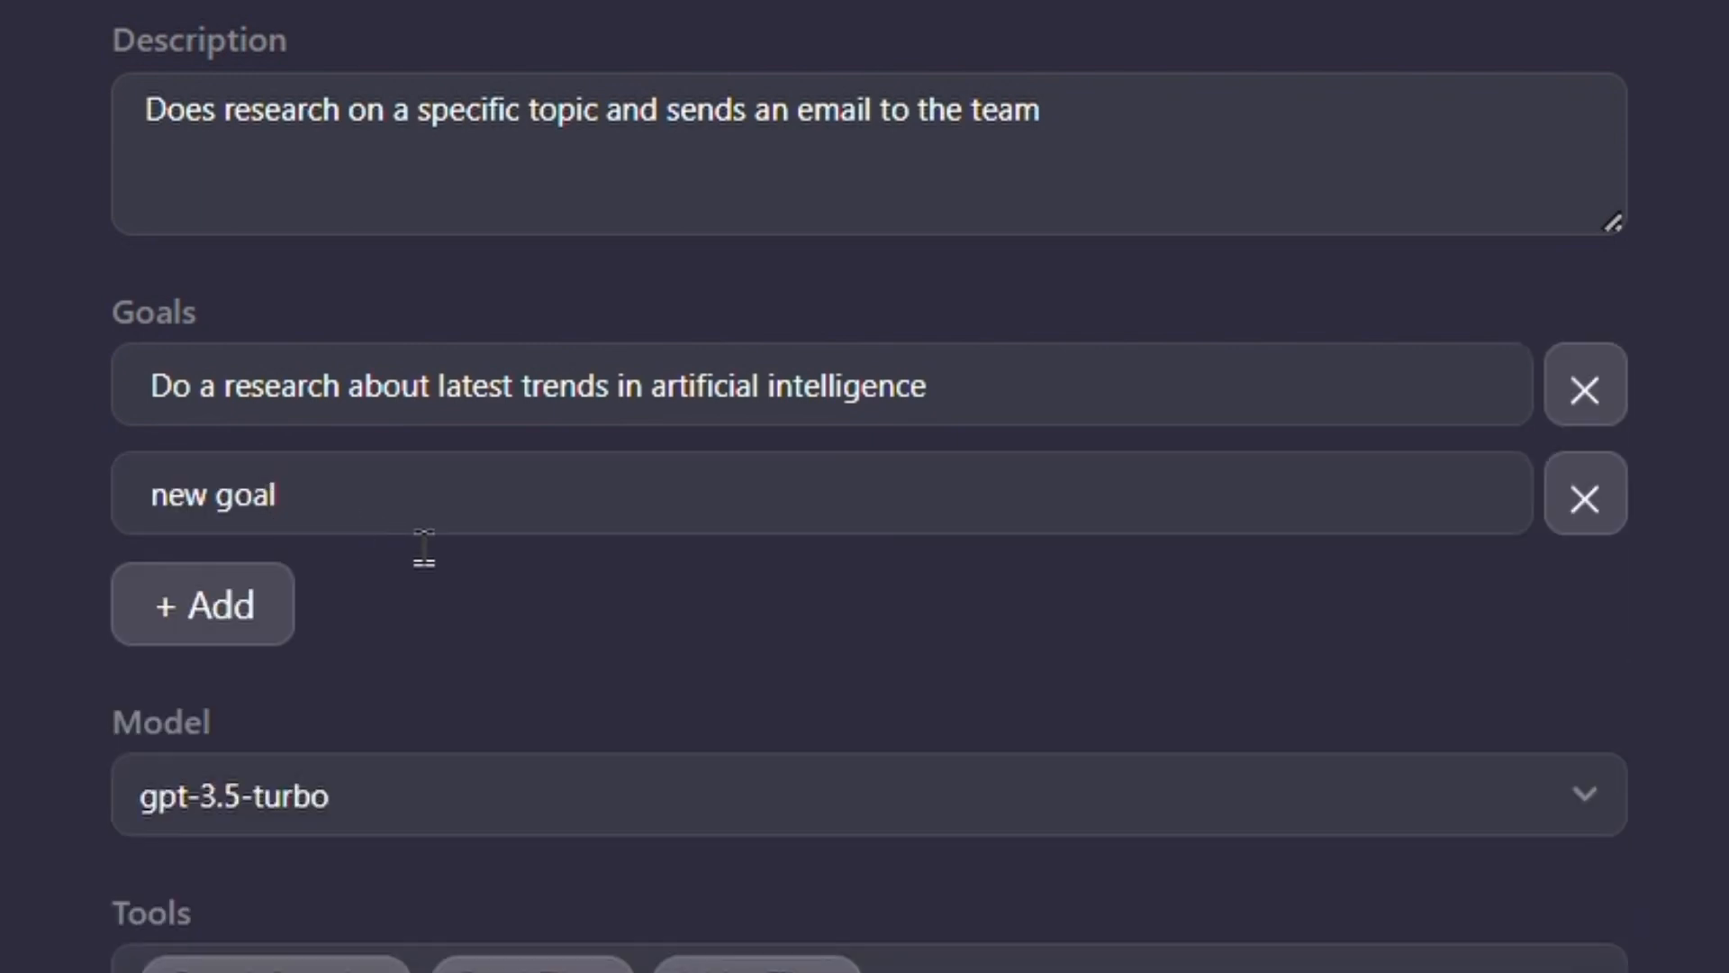
type("Send a summary in email")
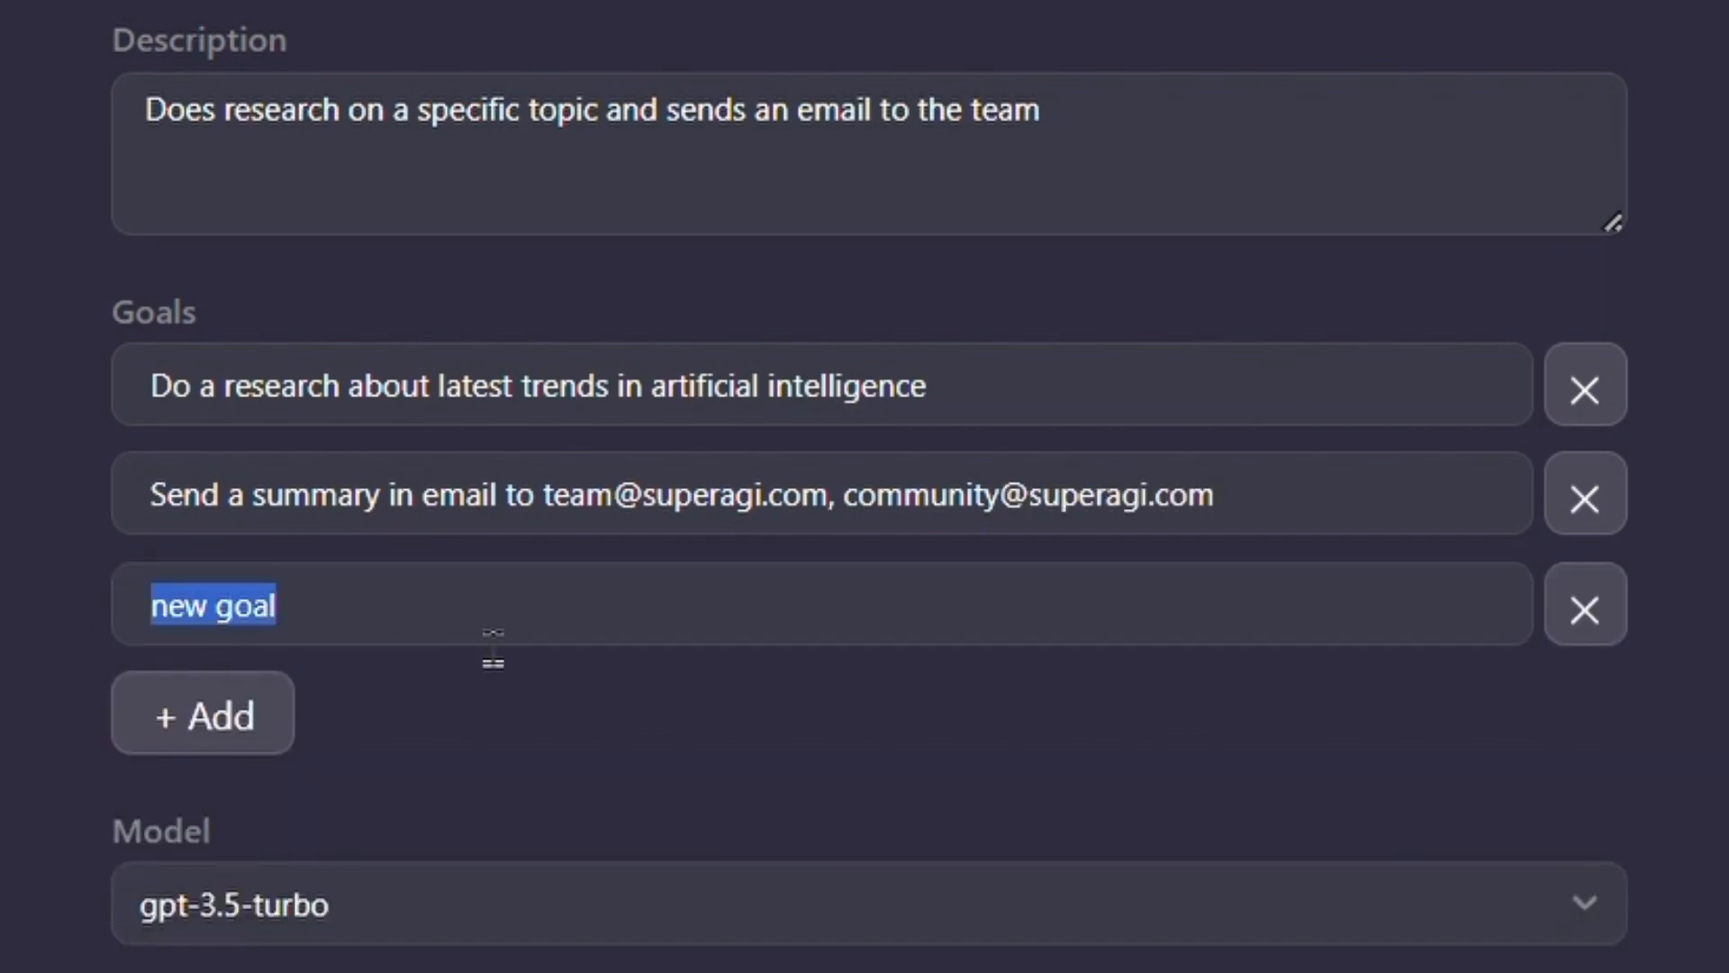
type("Include a link in email https://superagi.com")
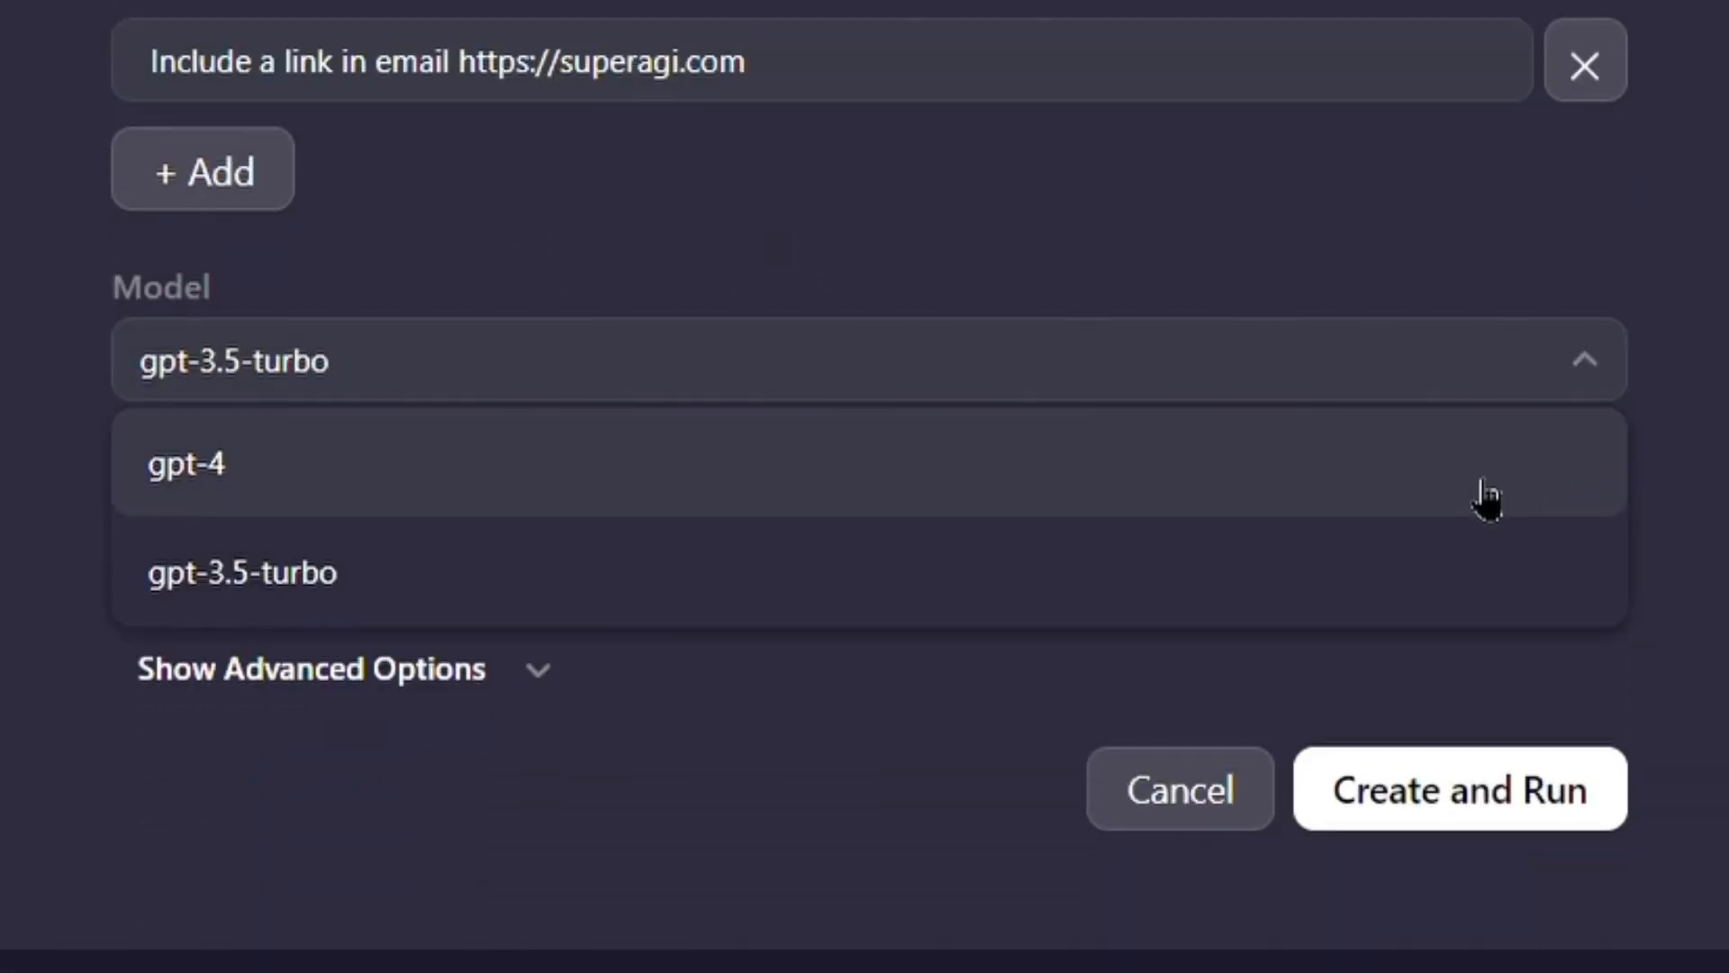
Choose gpt-4 as the model and add GoogleSerp and email tools
left_click(187, 463)
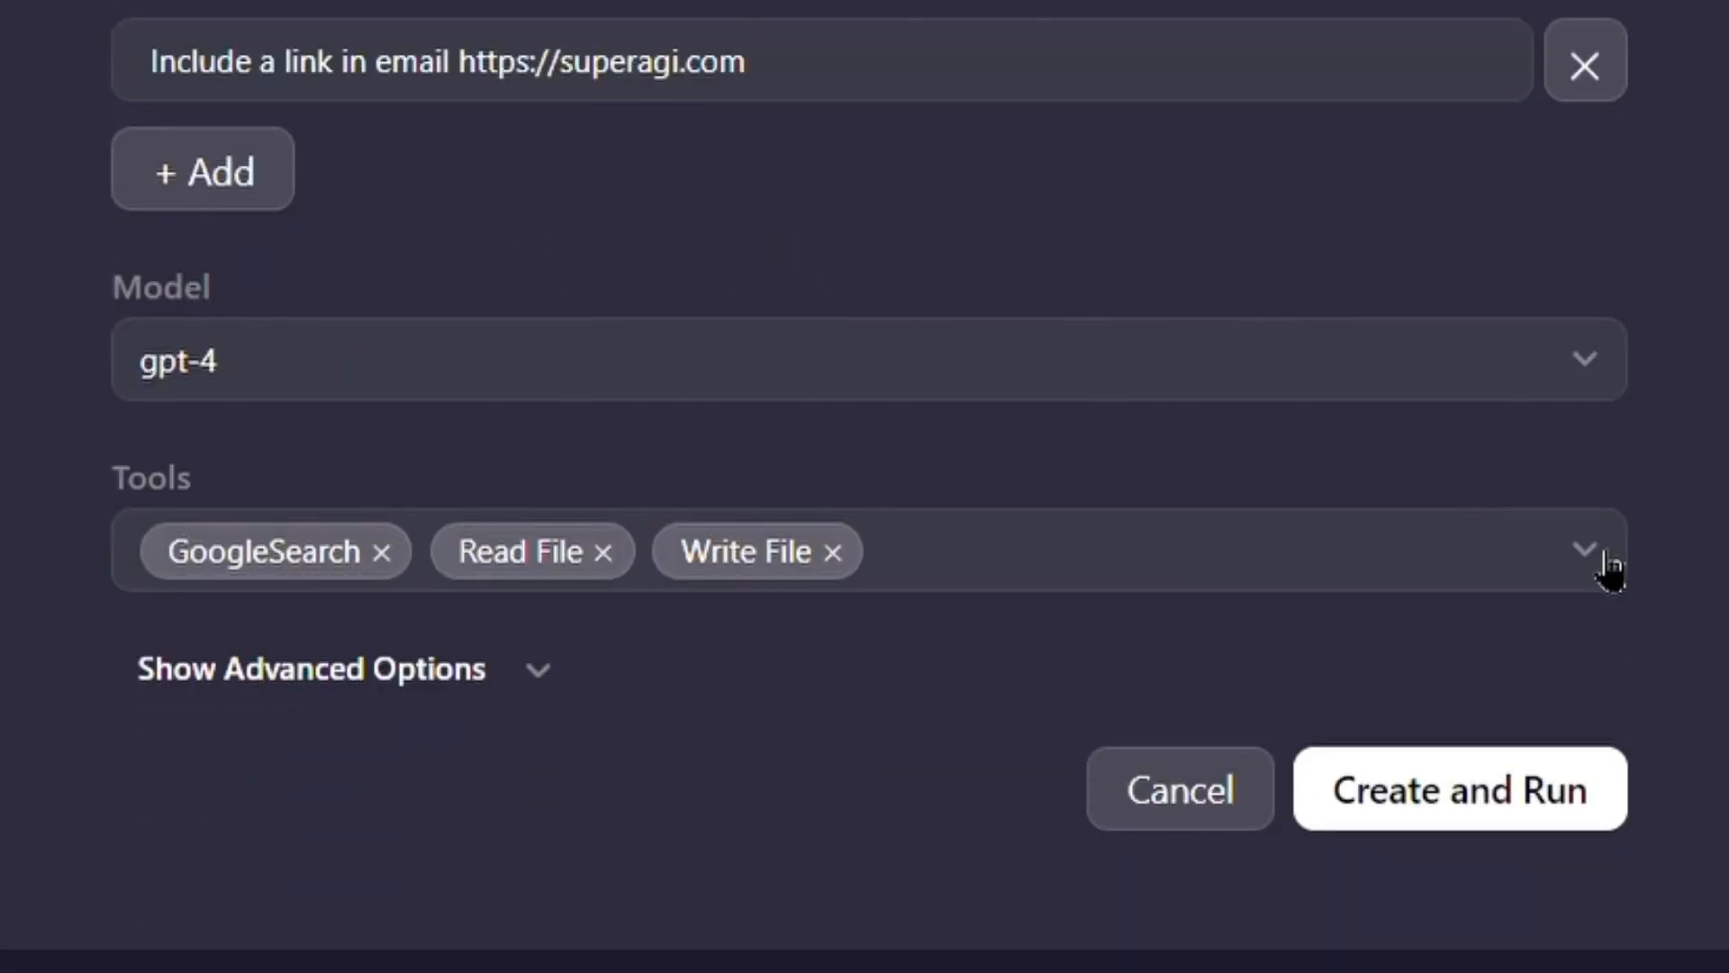
left_click(1586, 550)
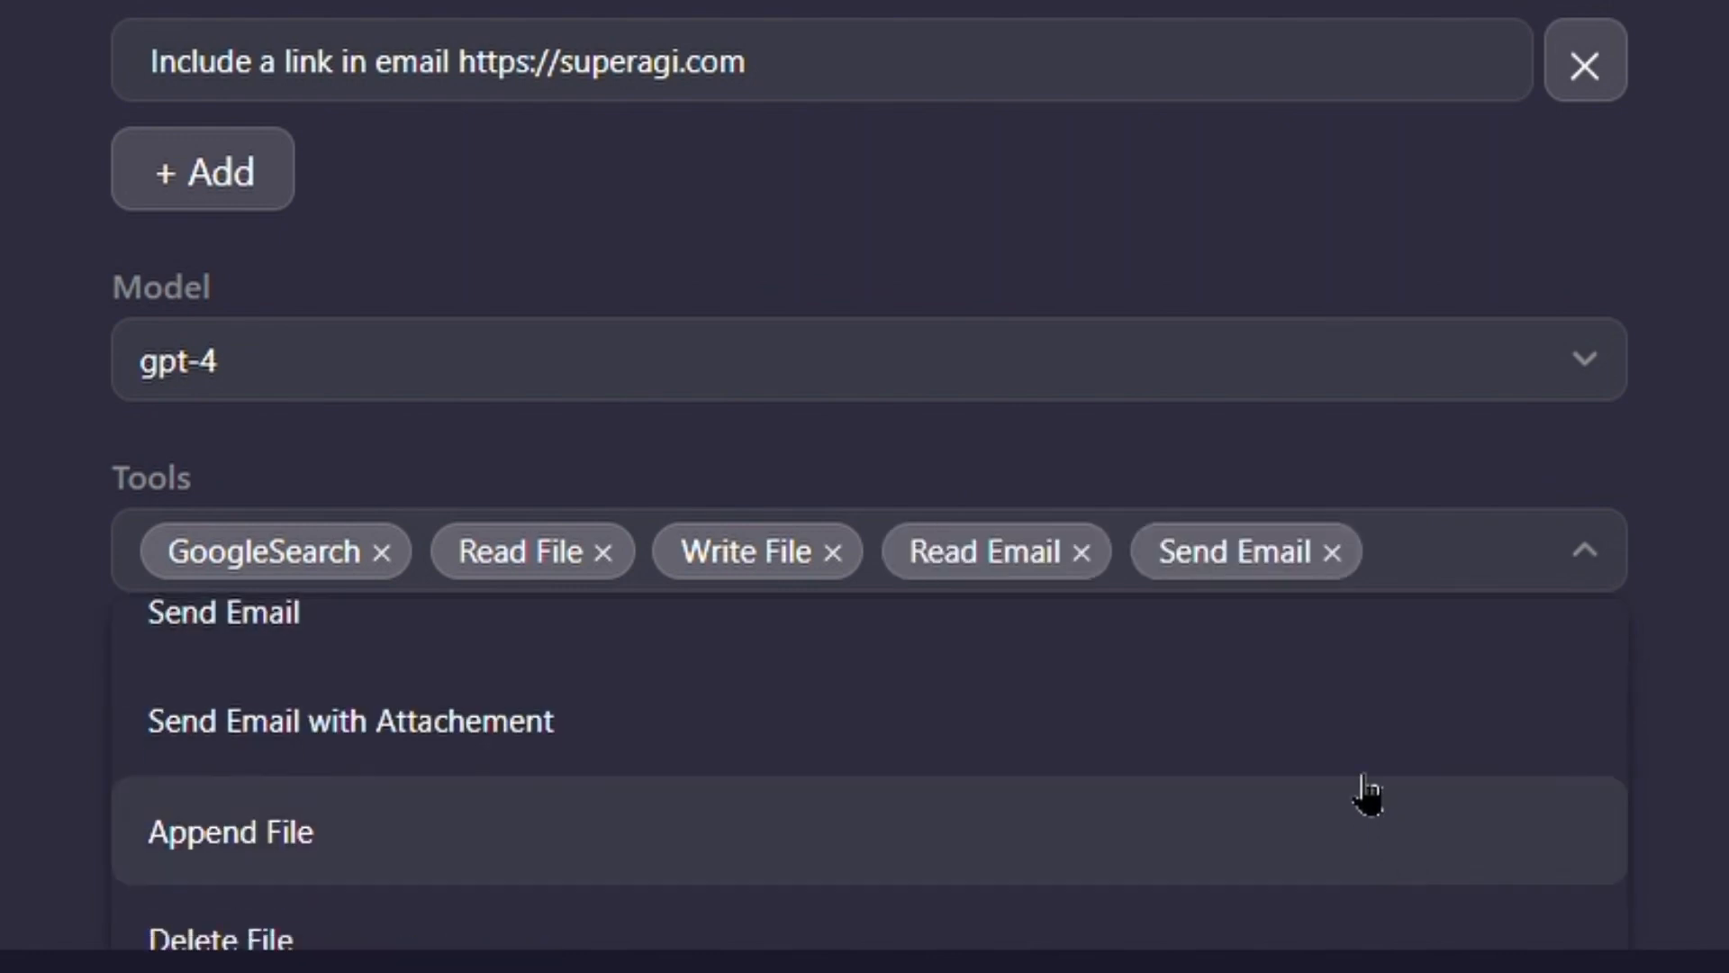
scroll("down", 3)
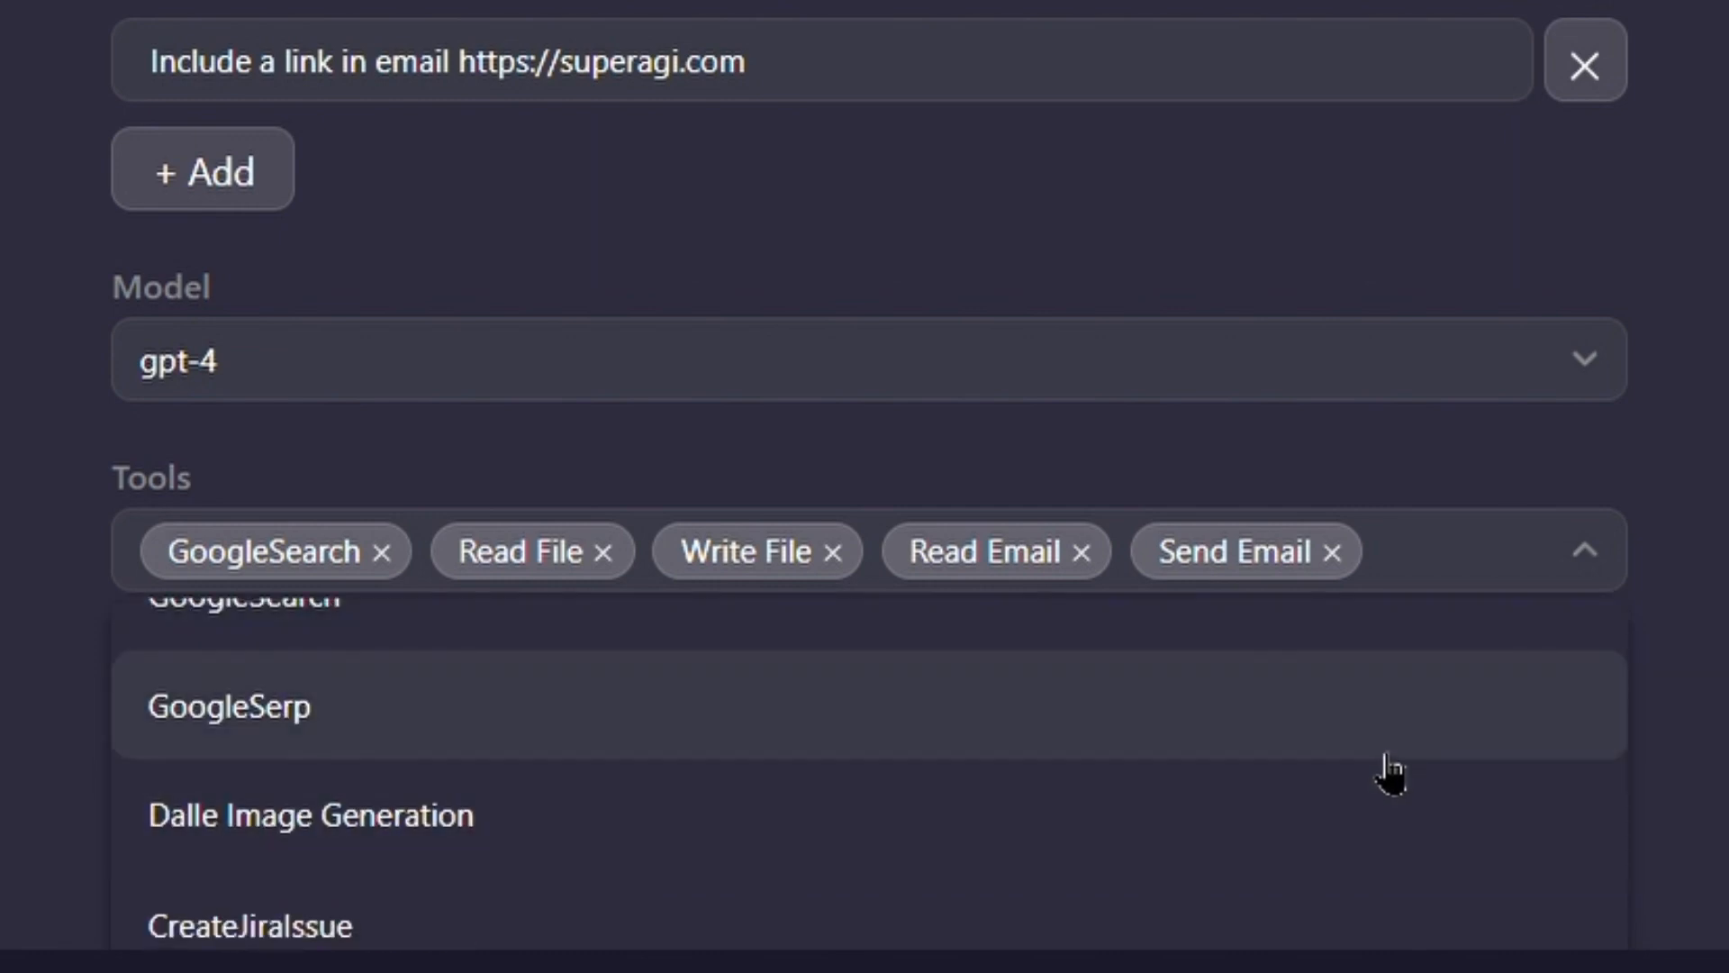
left_click(228, 706)
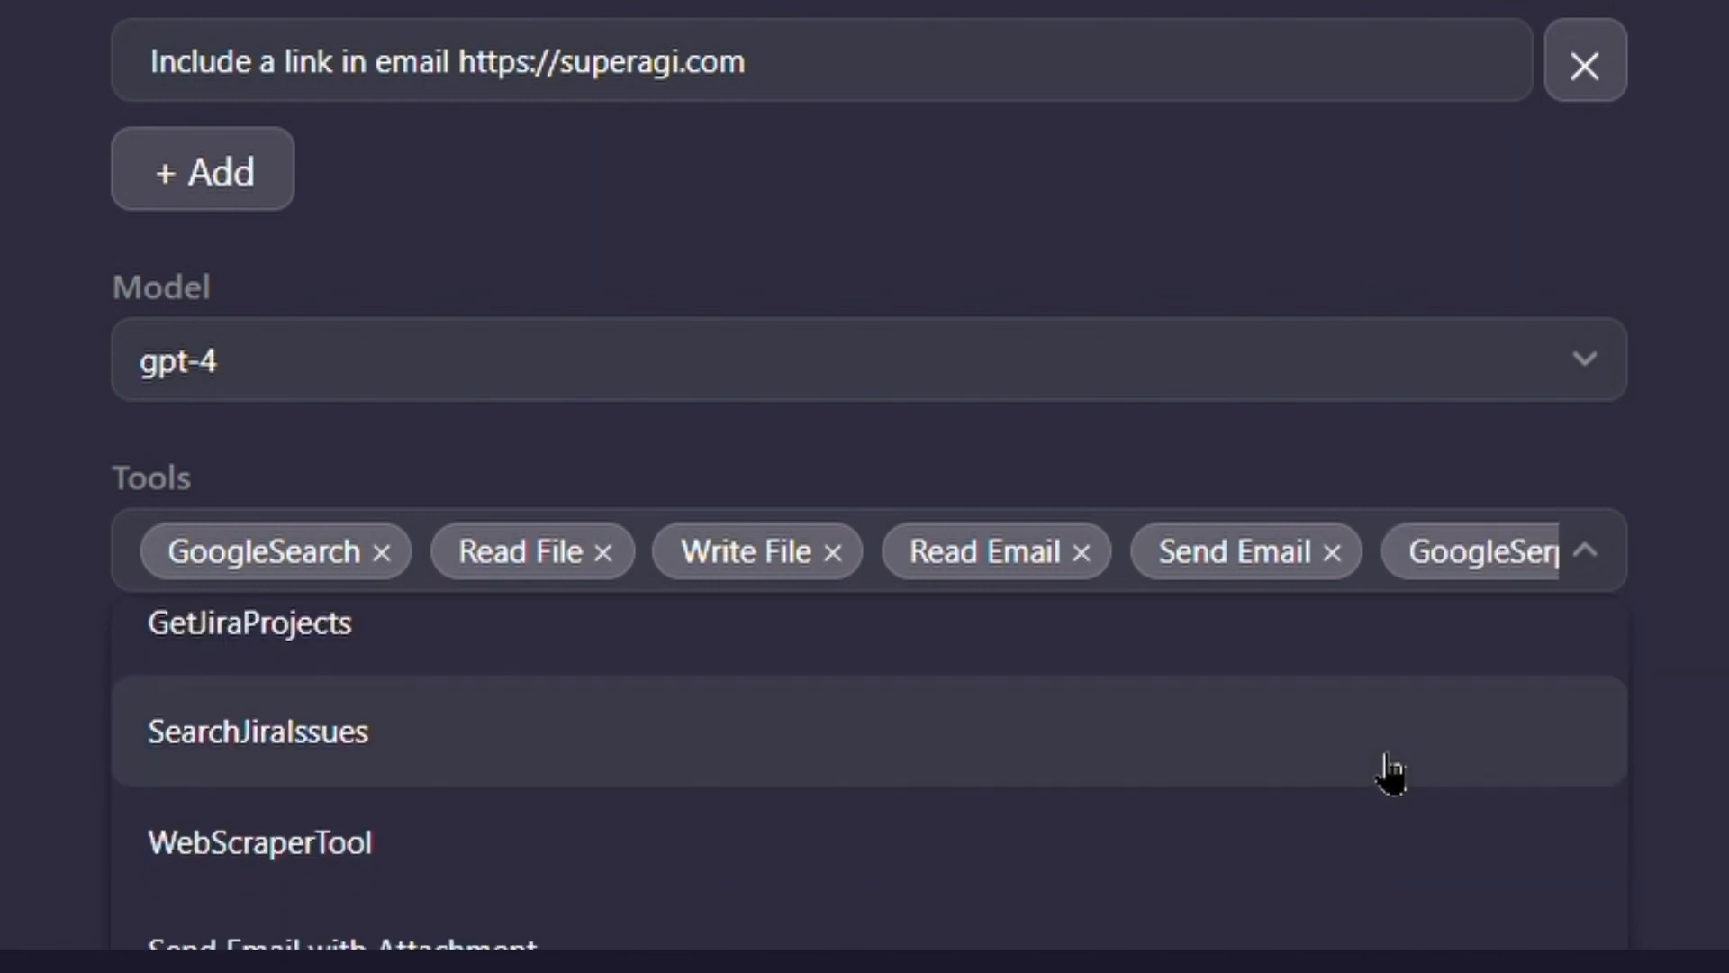
scroll("down", 3)
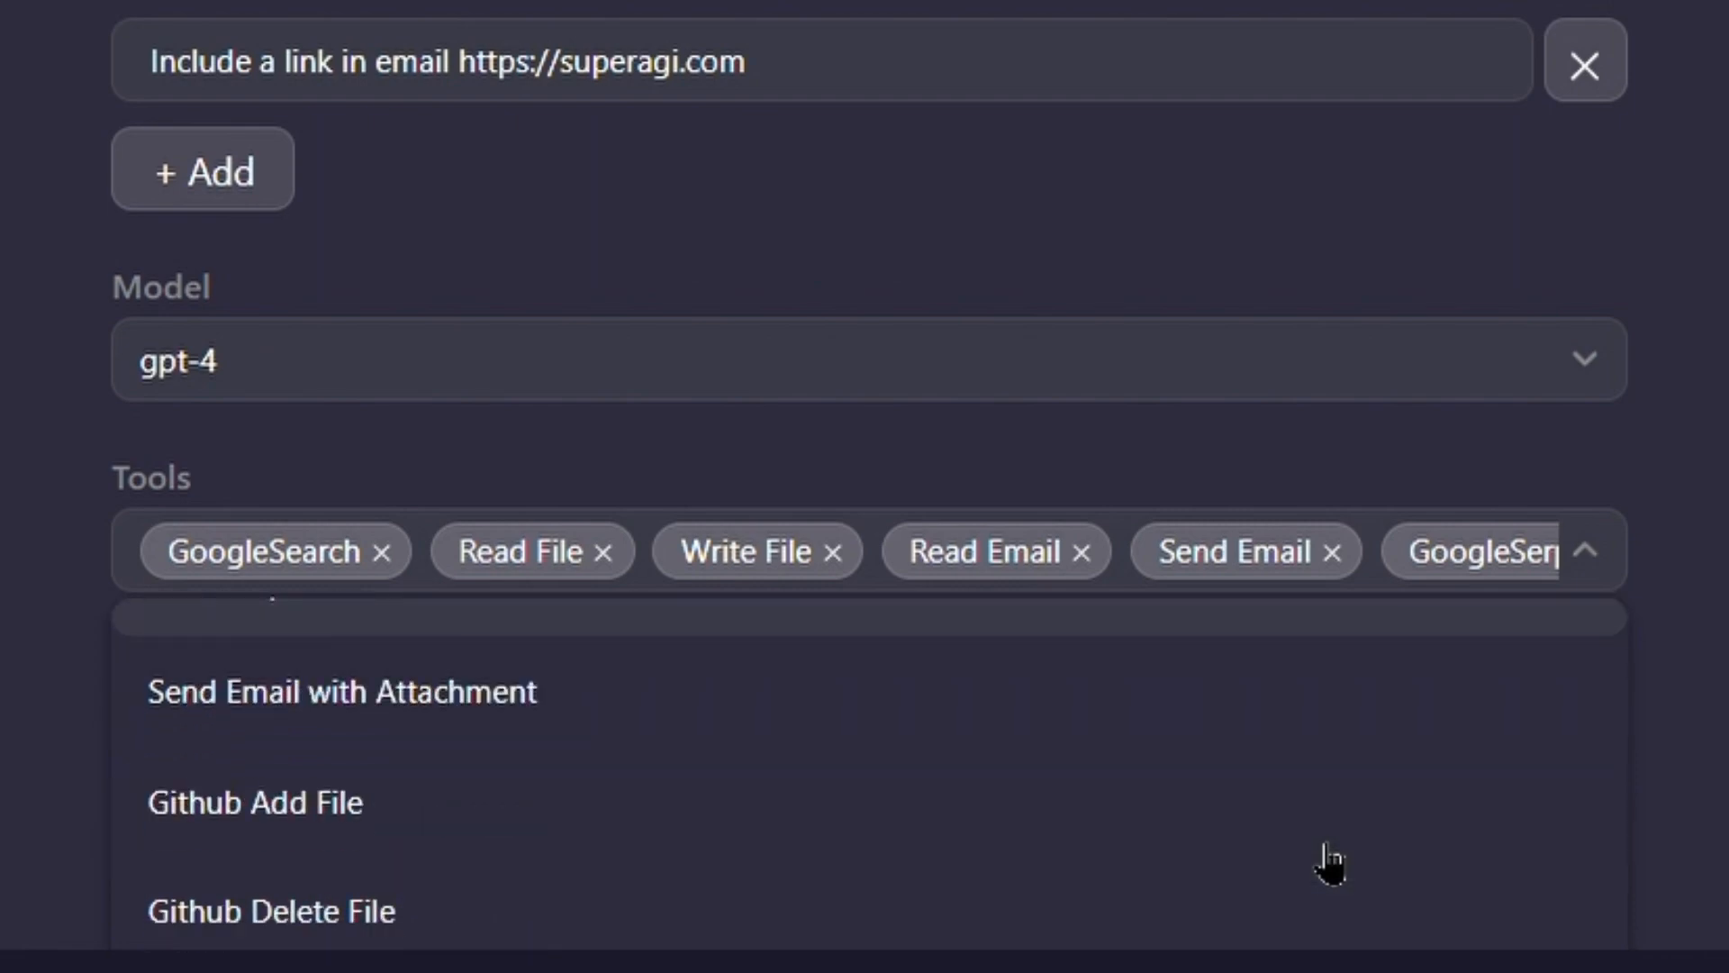
scroll("down", 3)
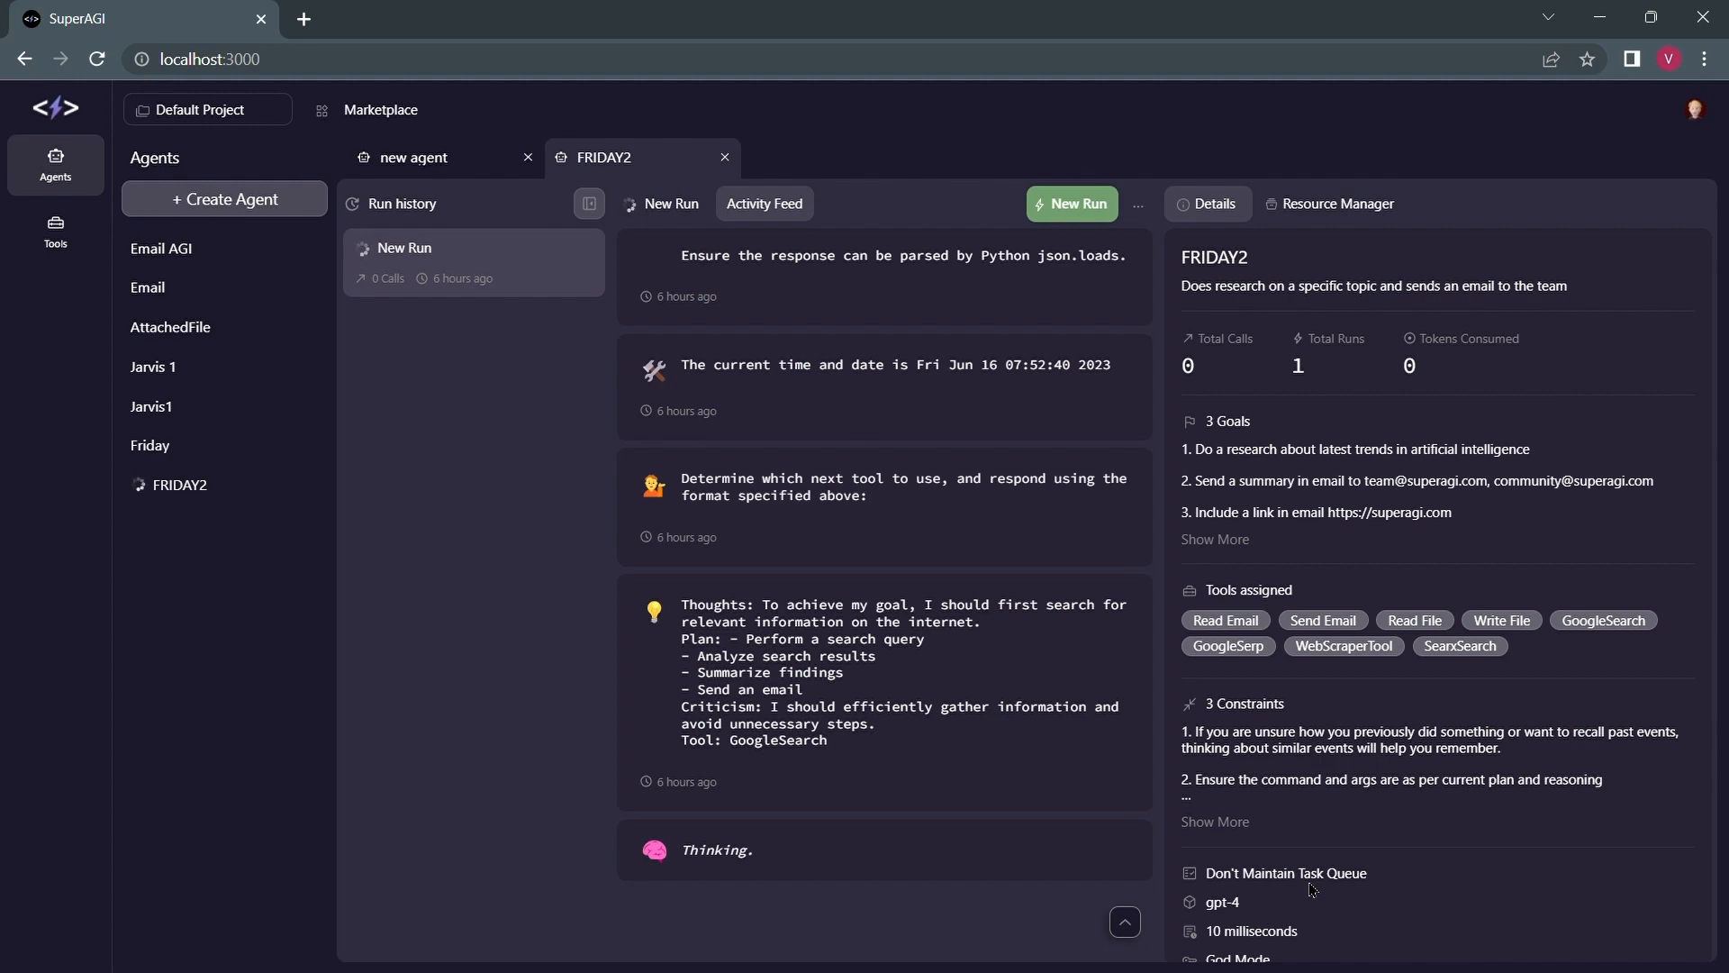
Scroll through FRIDAY2's activity feed as its first run works on the goals
scroll("down", 3)
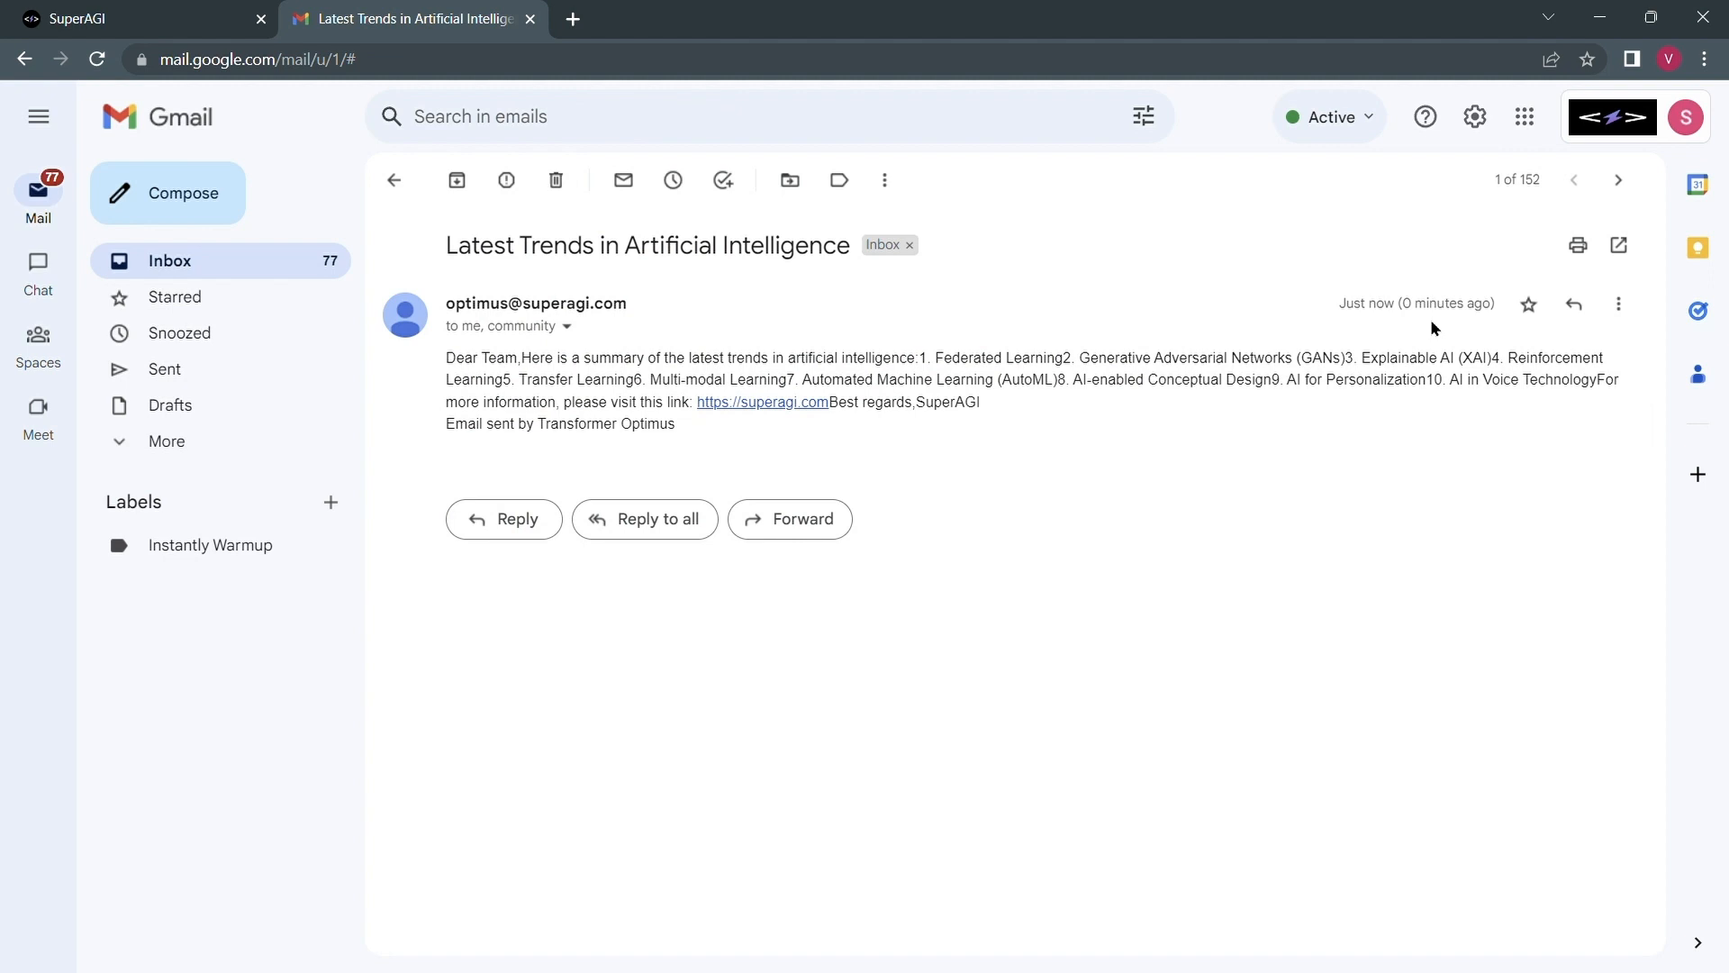
mouse_move(613, 447)
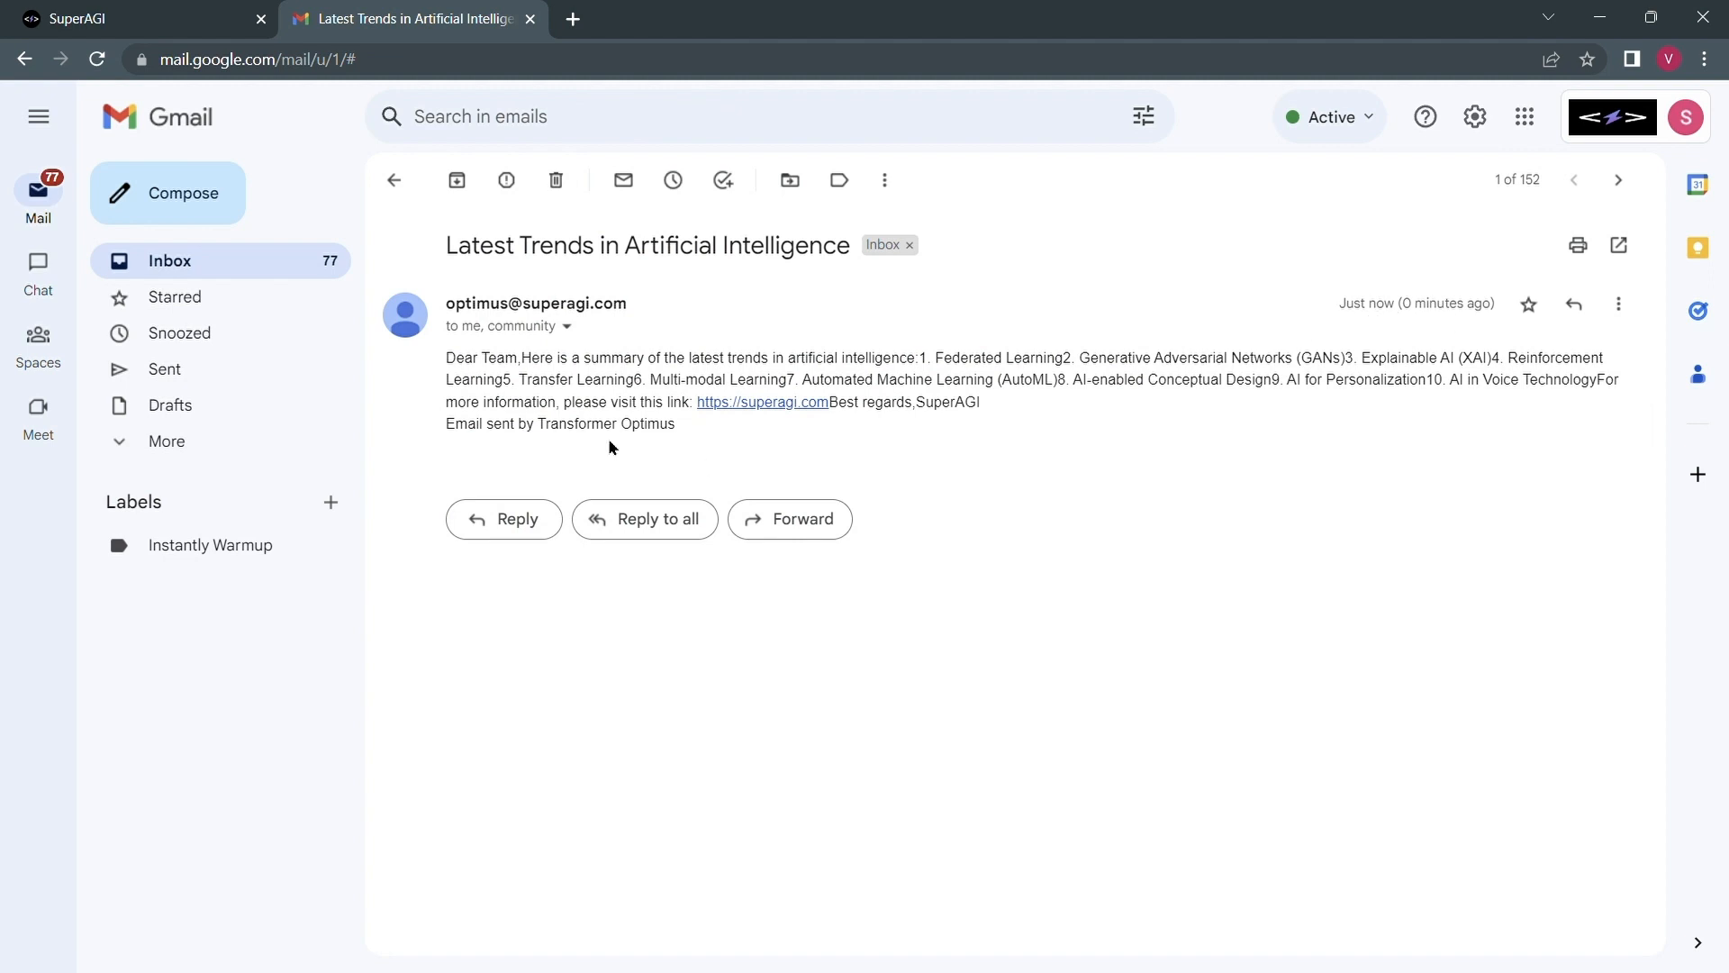